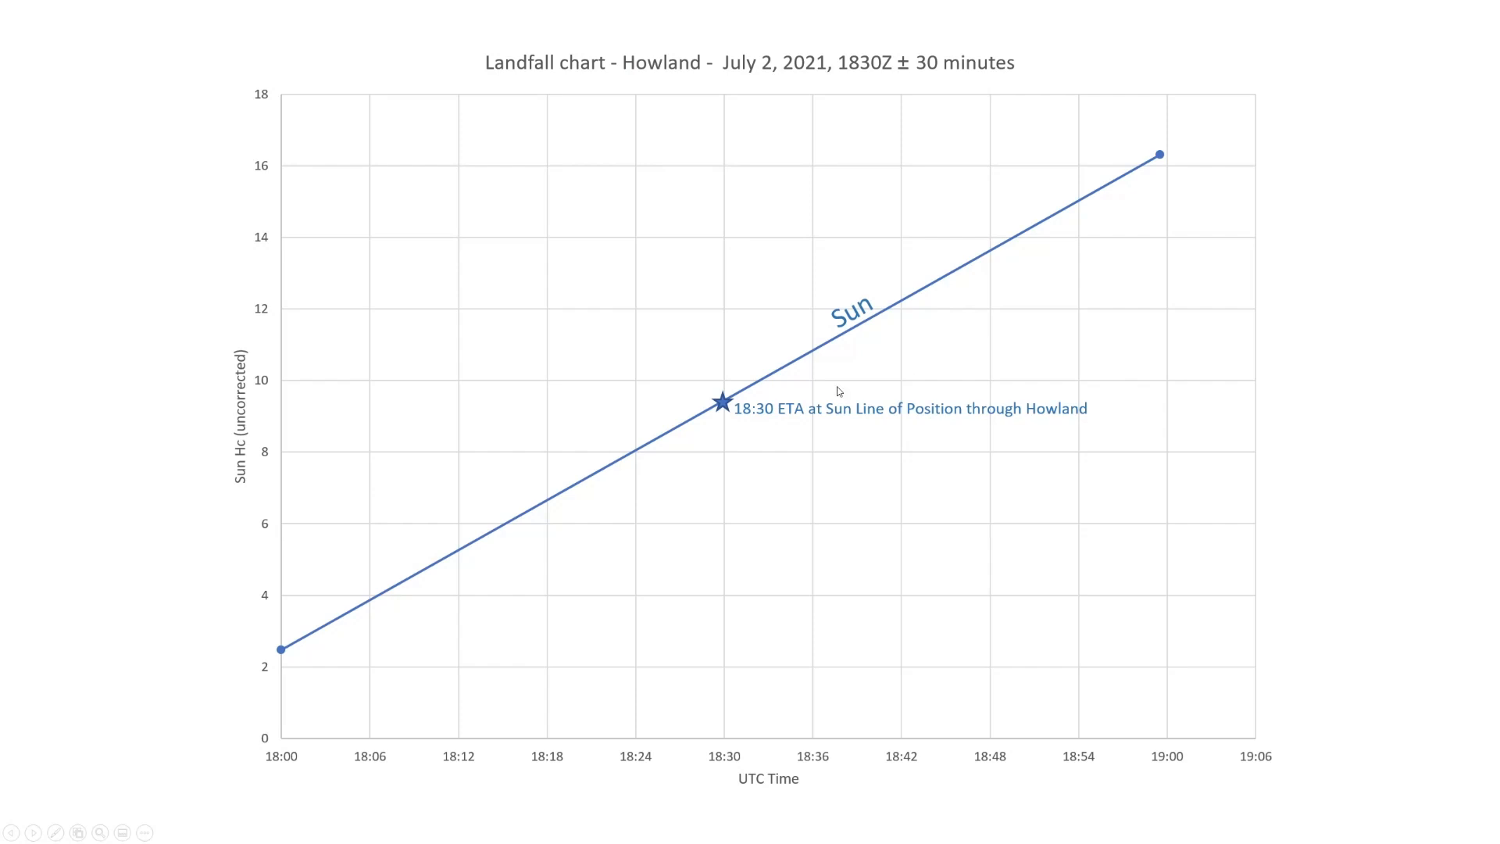
mouse_move(1147, 750)
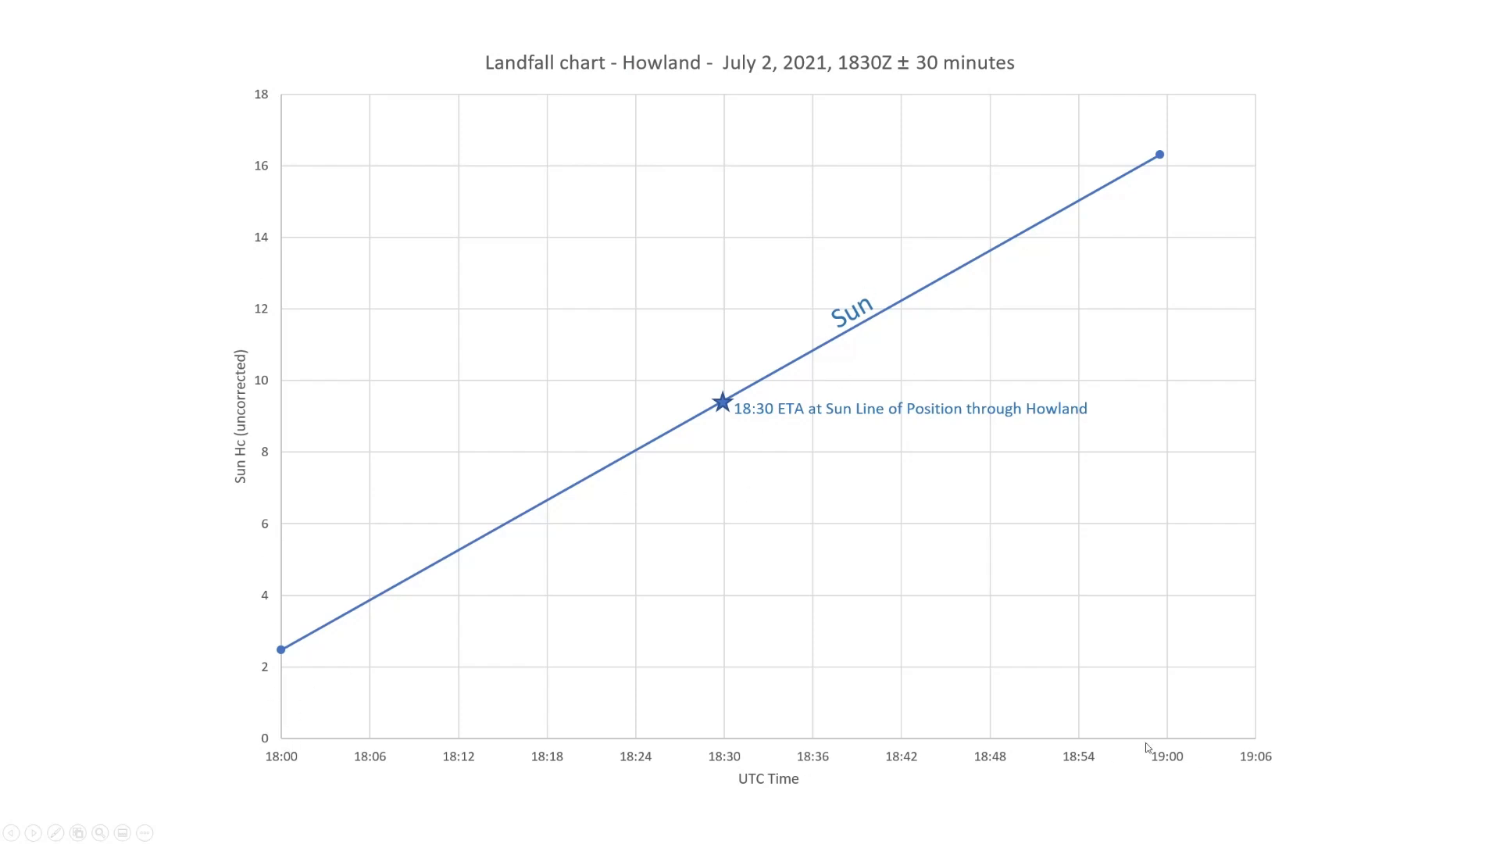
mouse_move(711, 412)
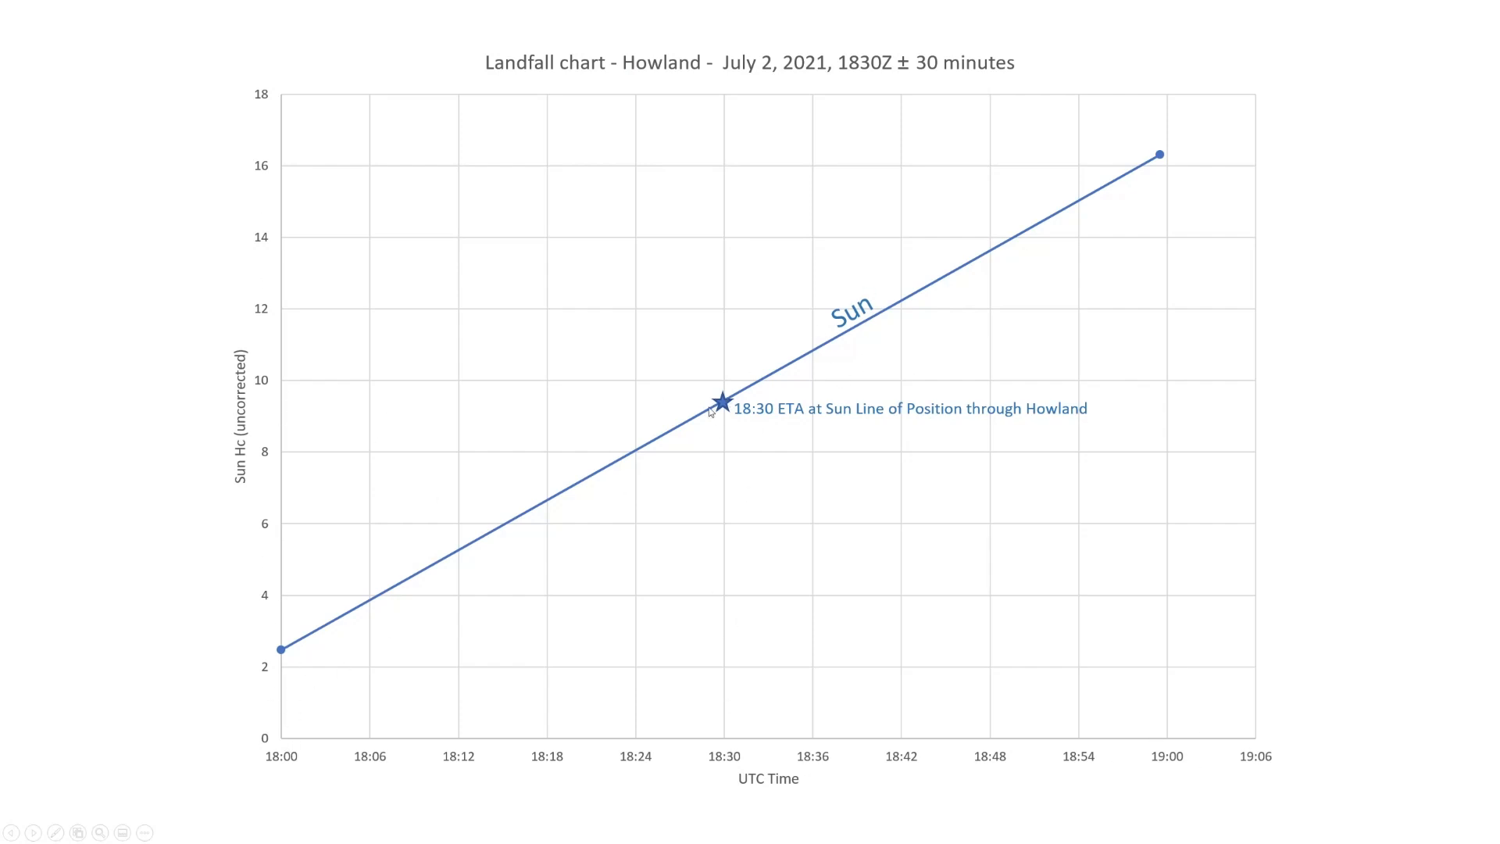
mouse_move(517, 528)
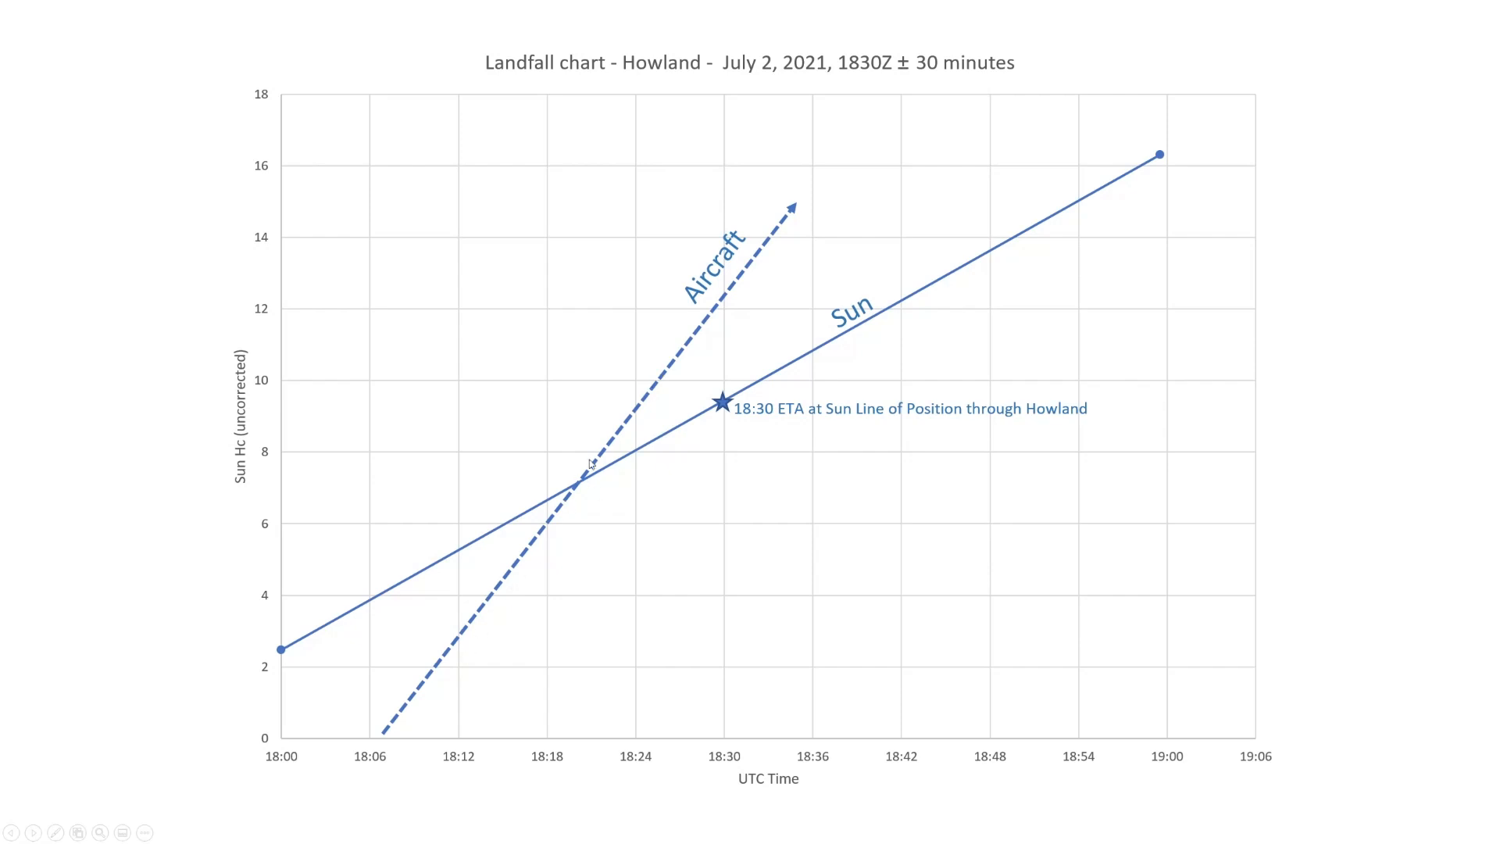
mouse_move(580, 489)
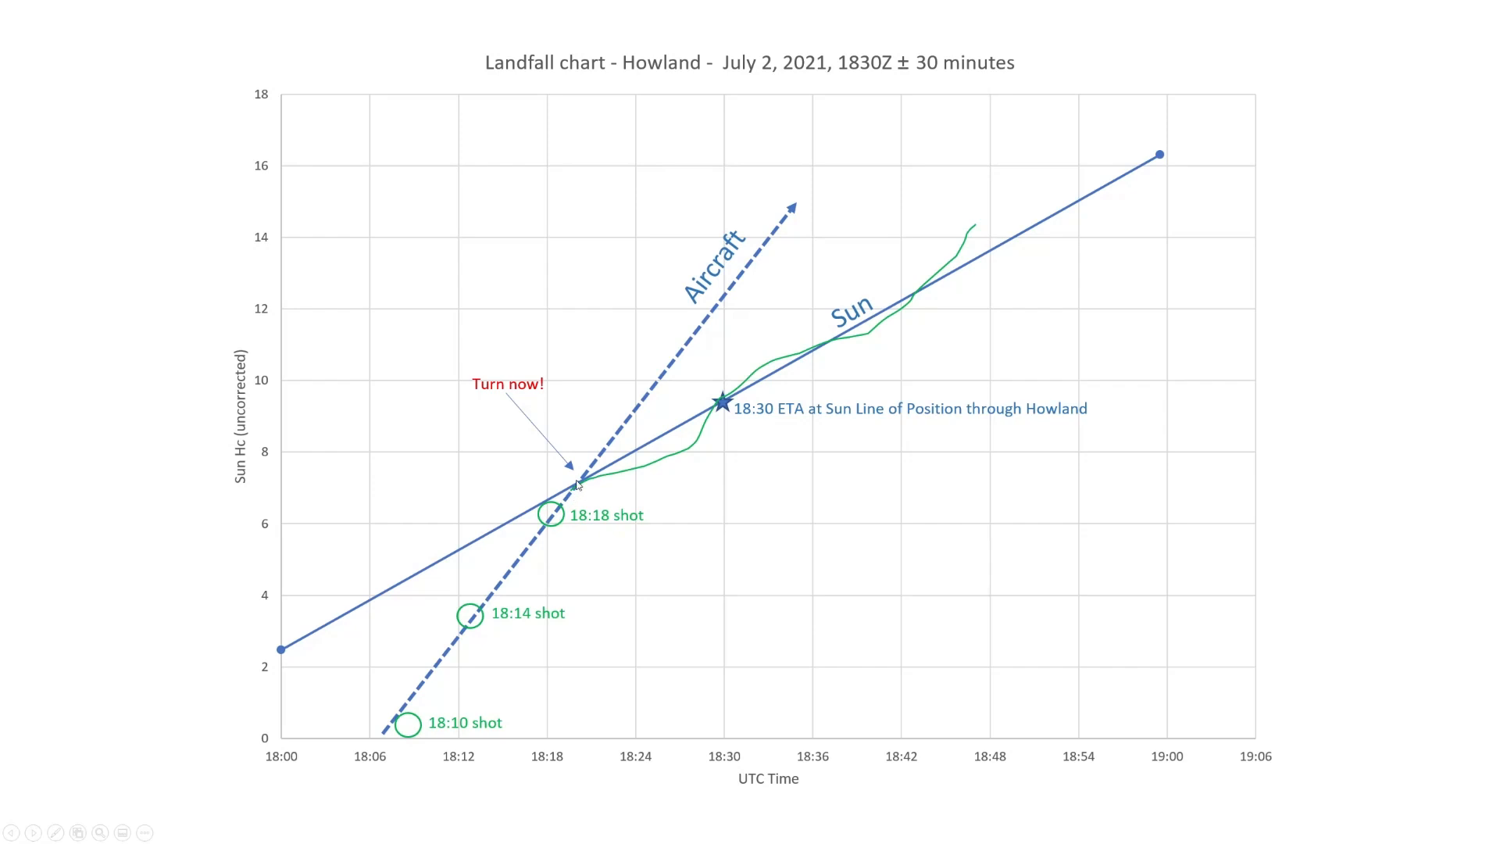
mouse_move(942, 250)
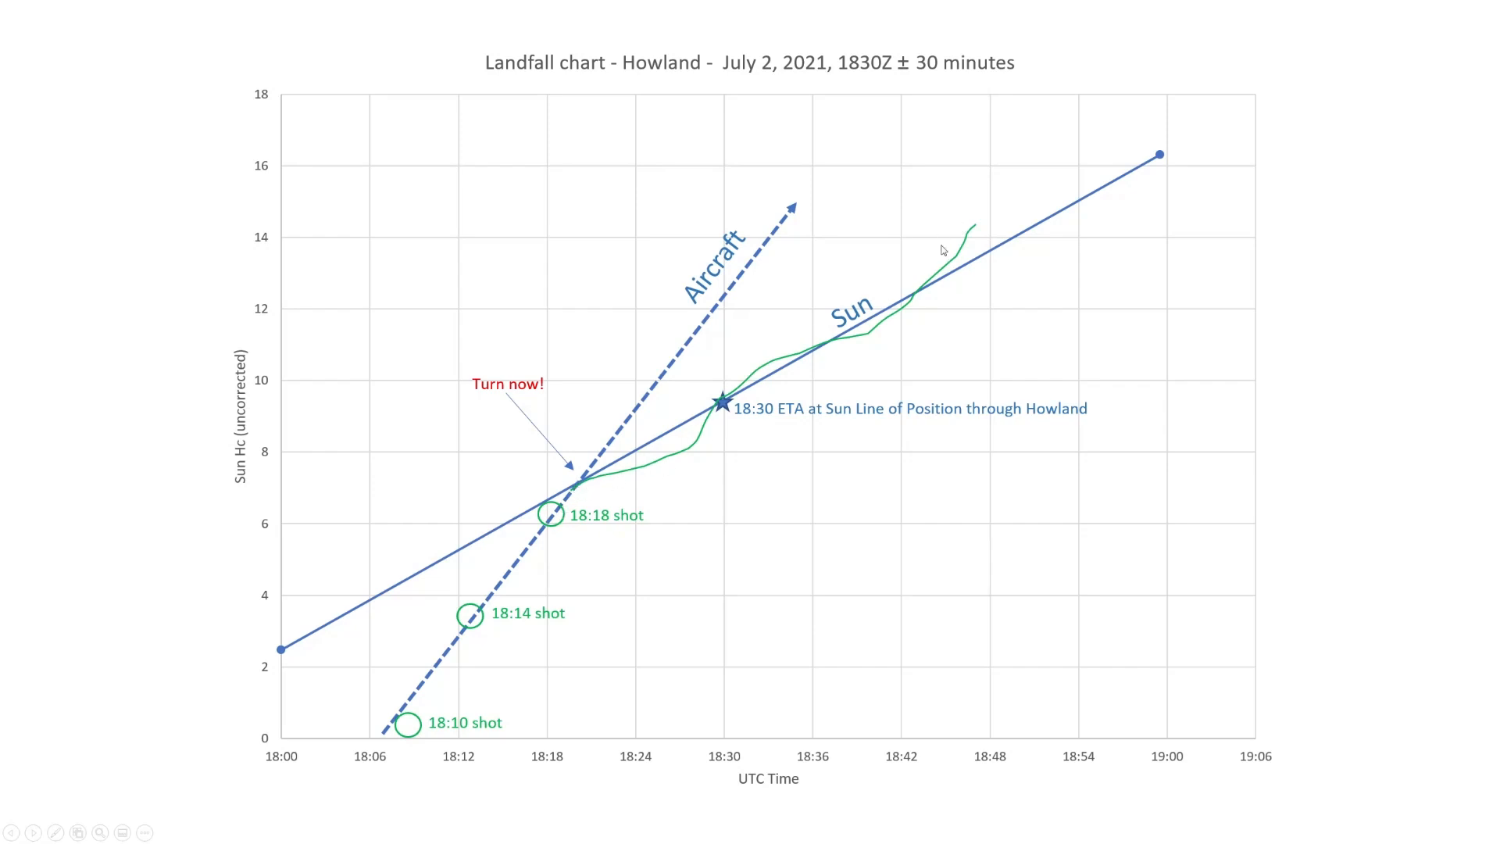
mouse_move(935, 289)
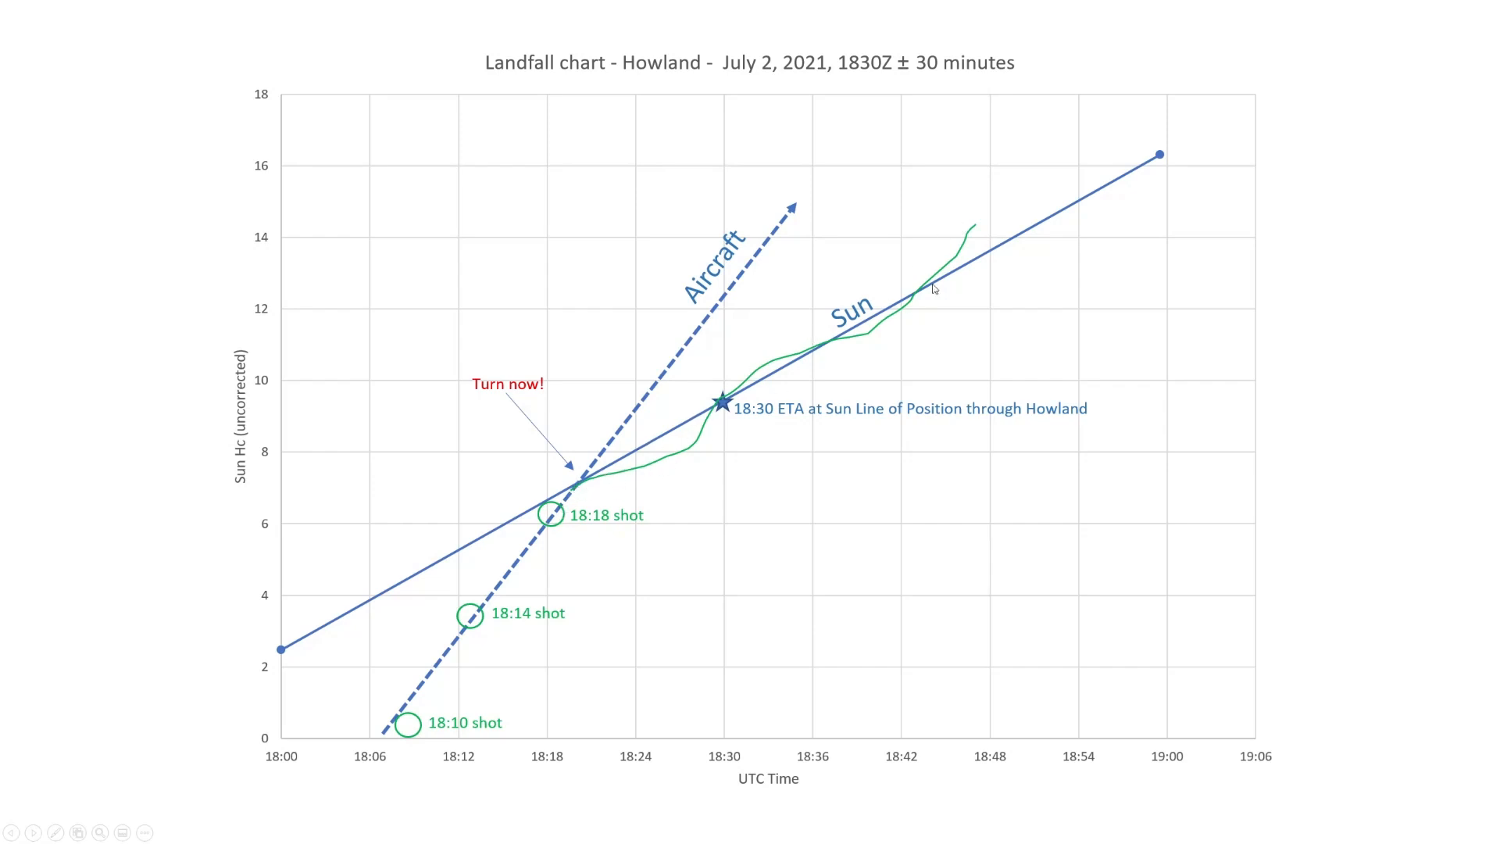
mouse_move(450, 683)
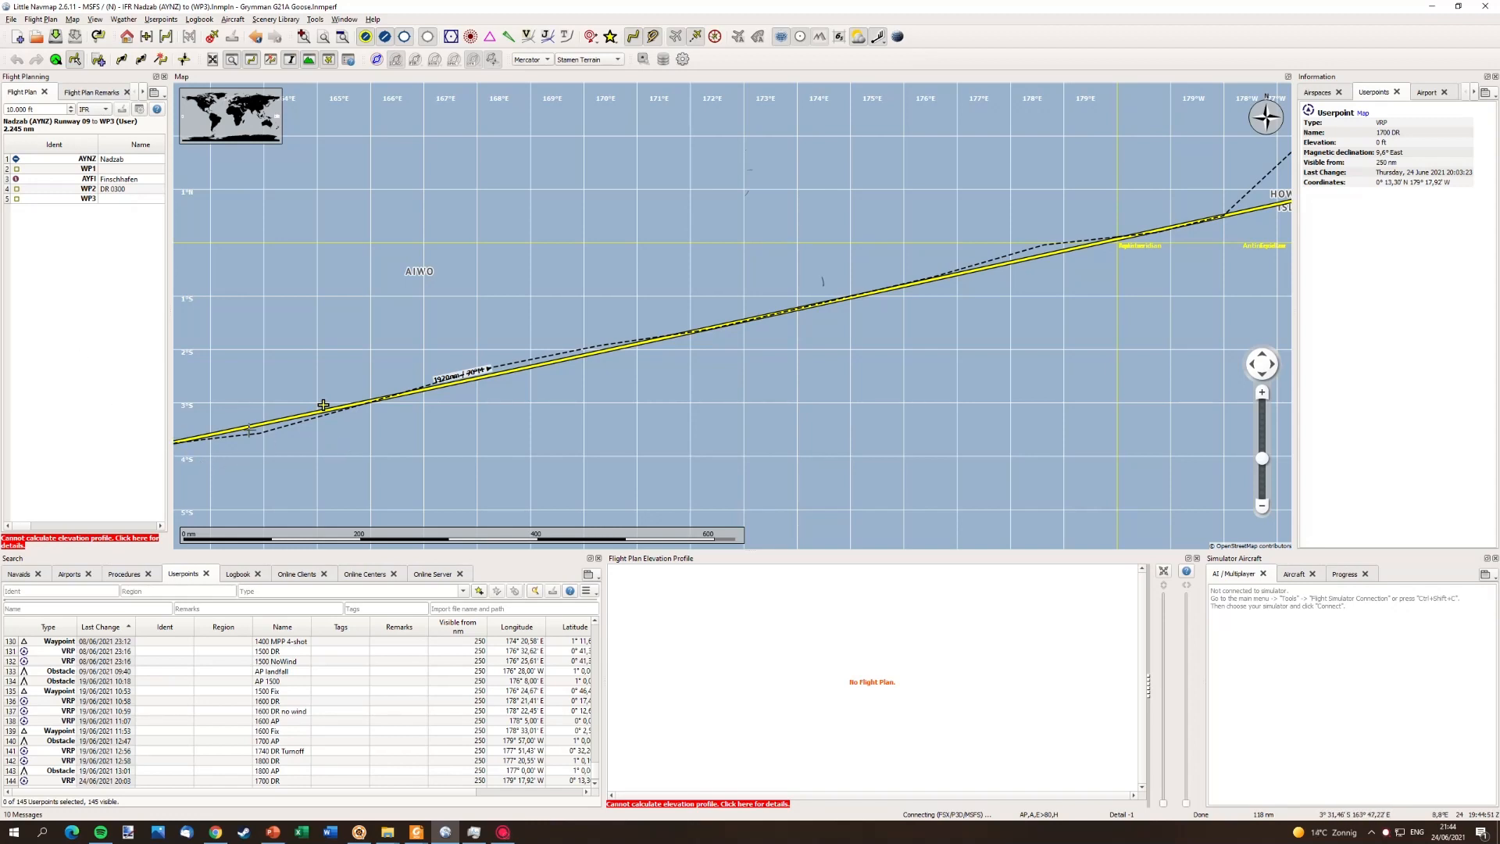
mouse_move(656, 334)
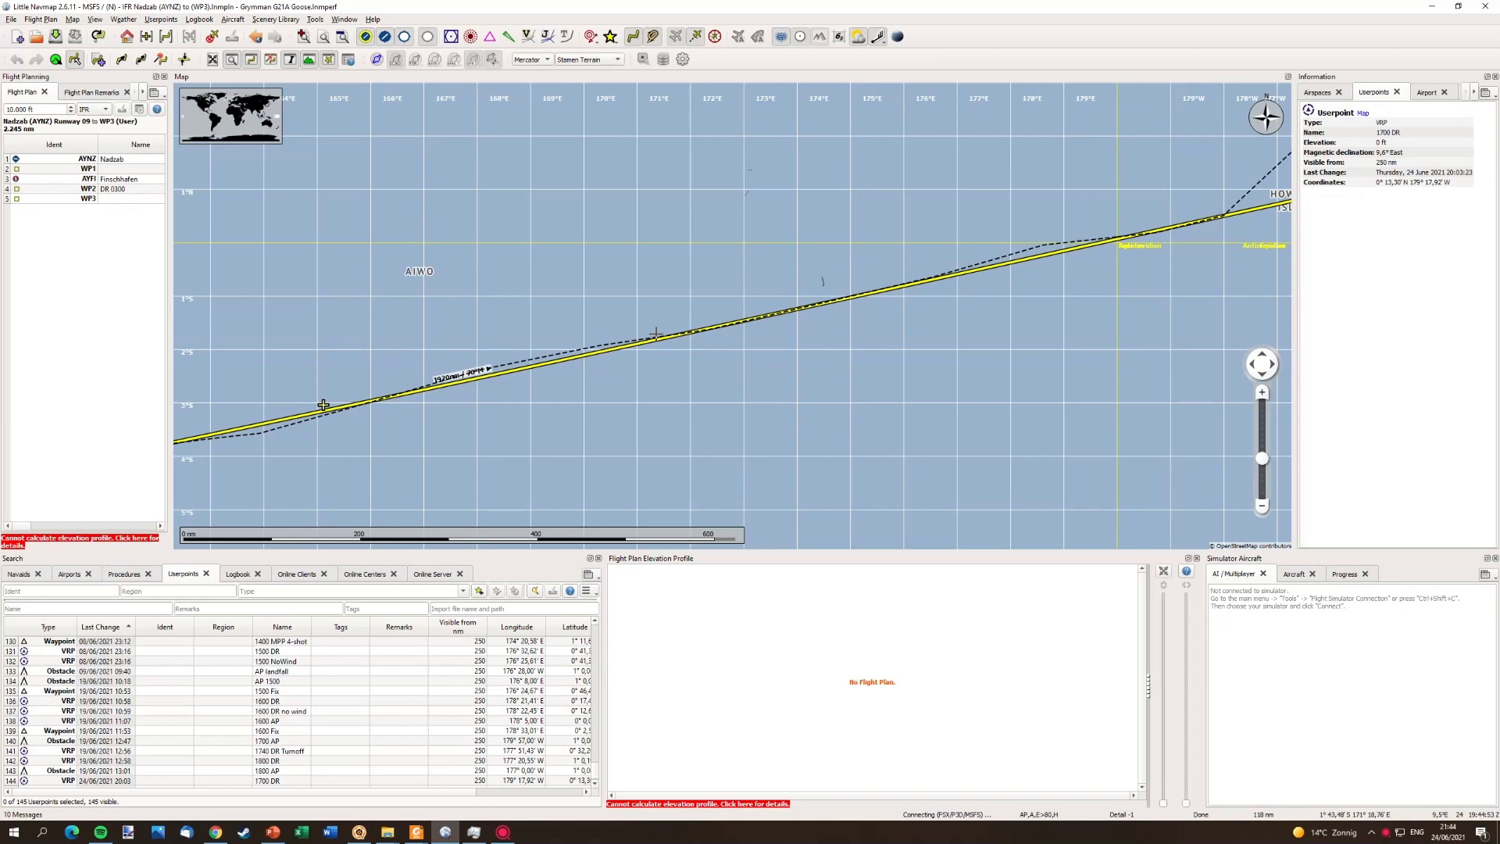
mouse_move(934, 305)
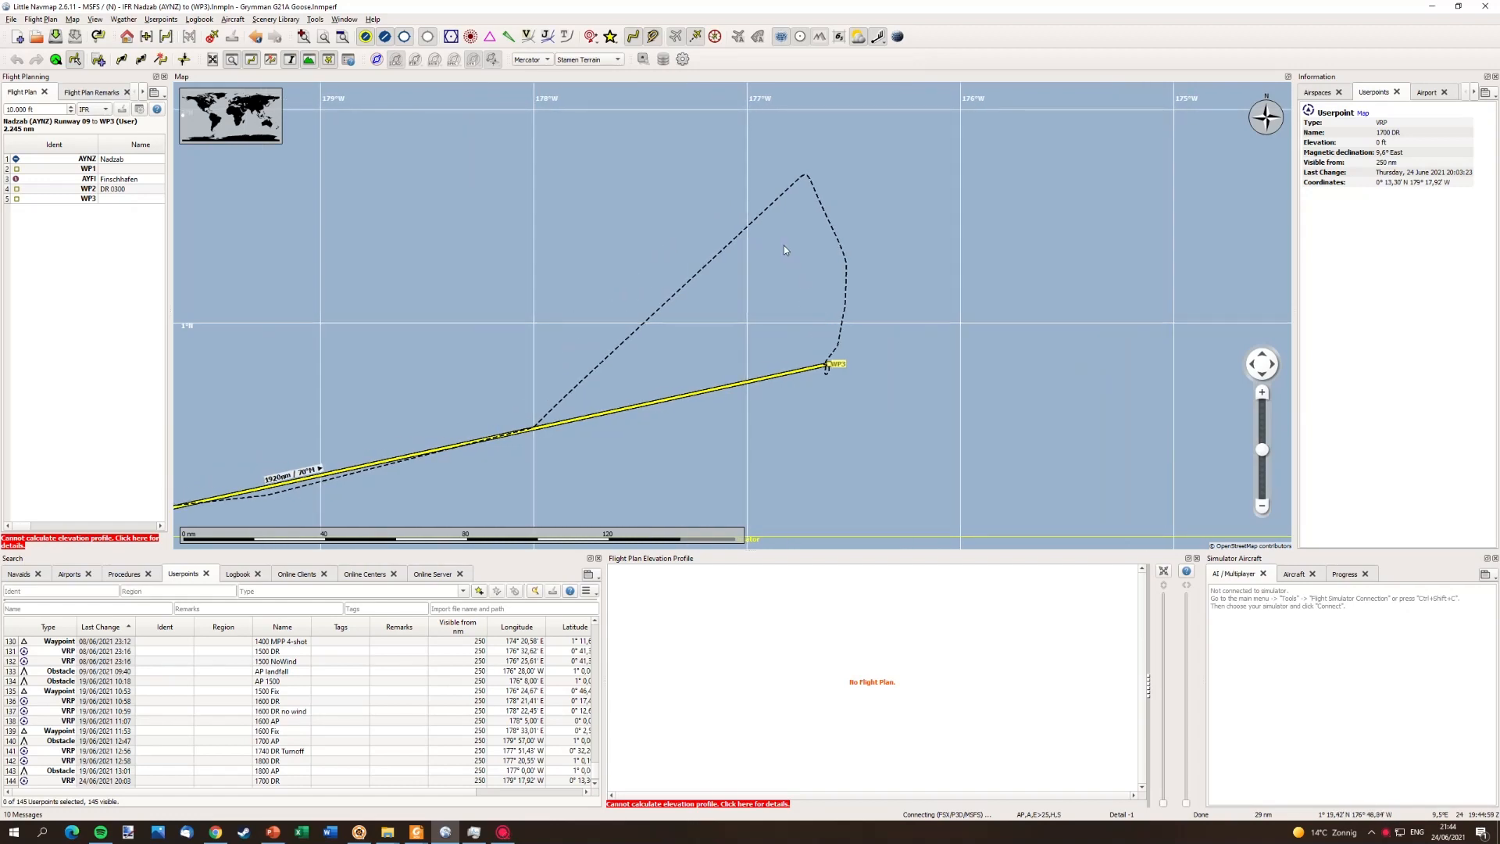
mouse_move(821, 382)
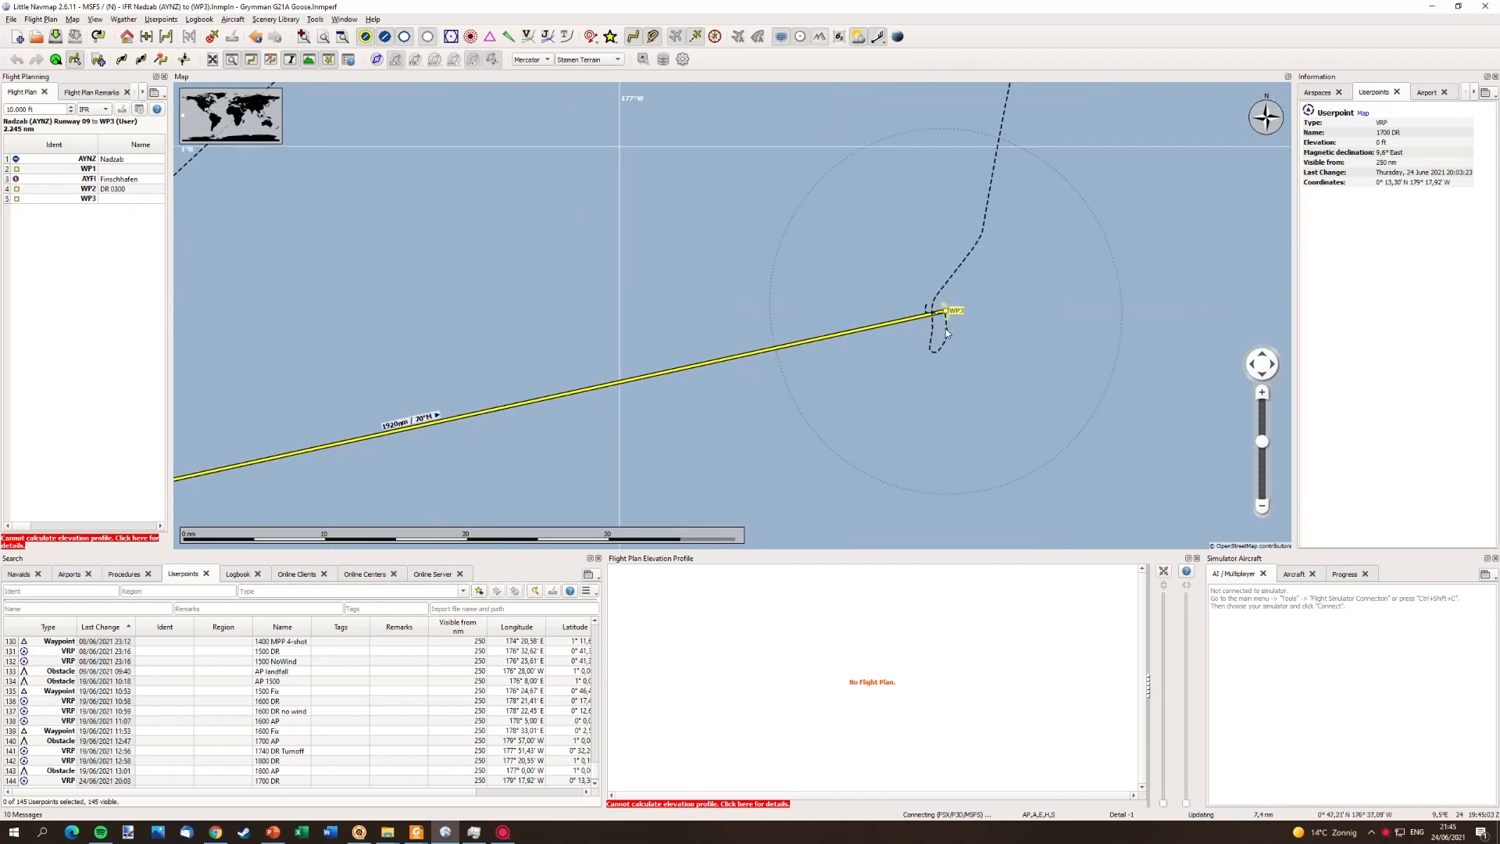
- Zoom out over the flown track and bring up the range ring and measurement line options
scroll(down, 3)
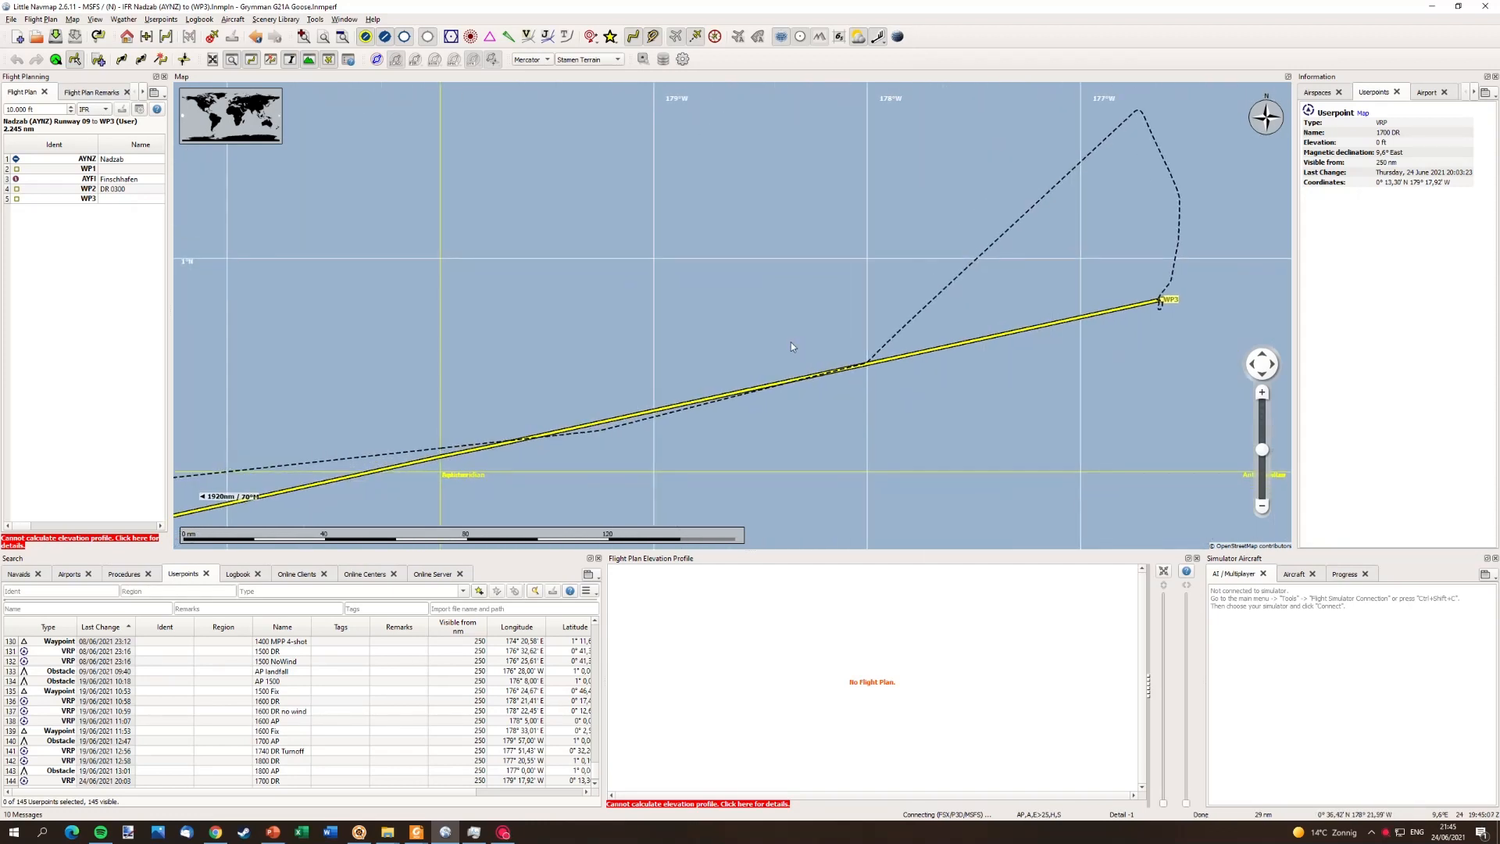
scroll(down, 3)
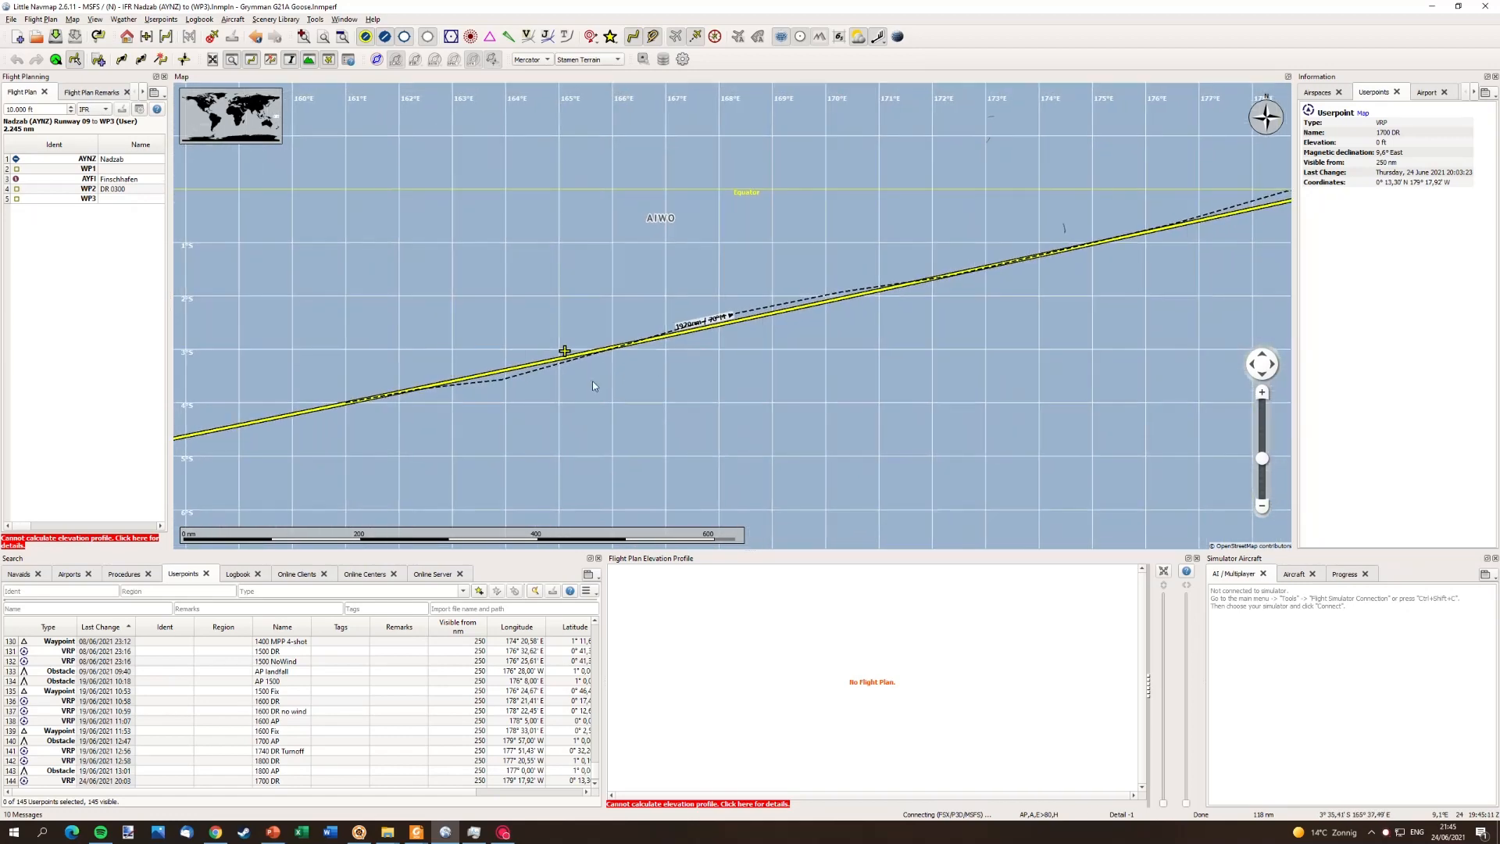
click(592, 37)
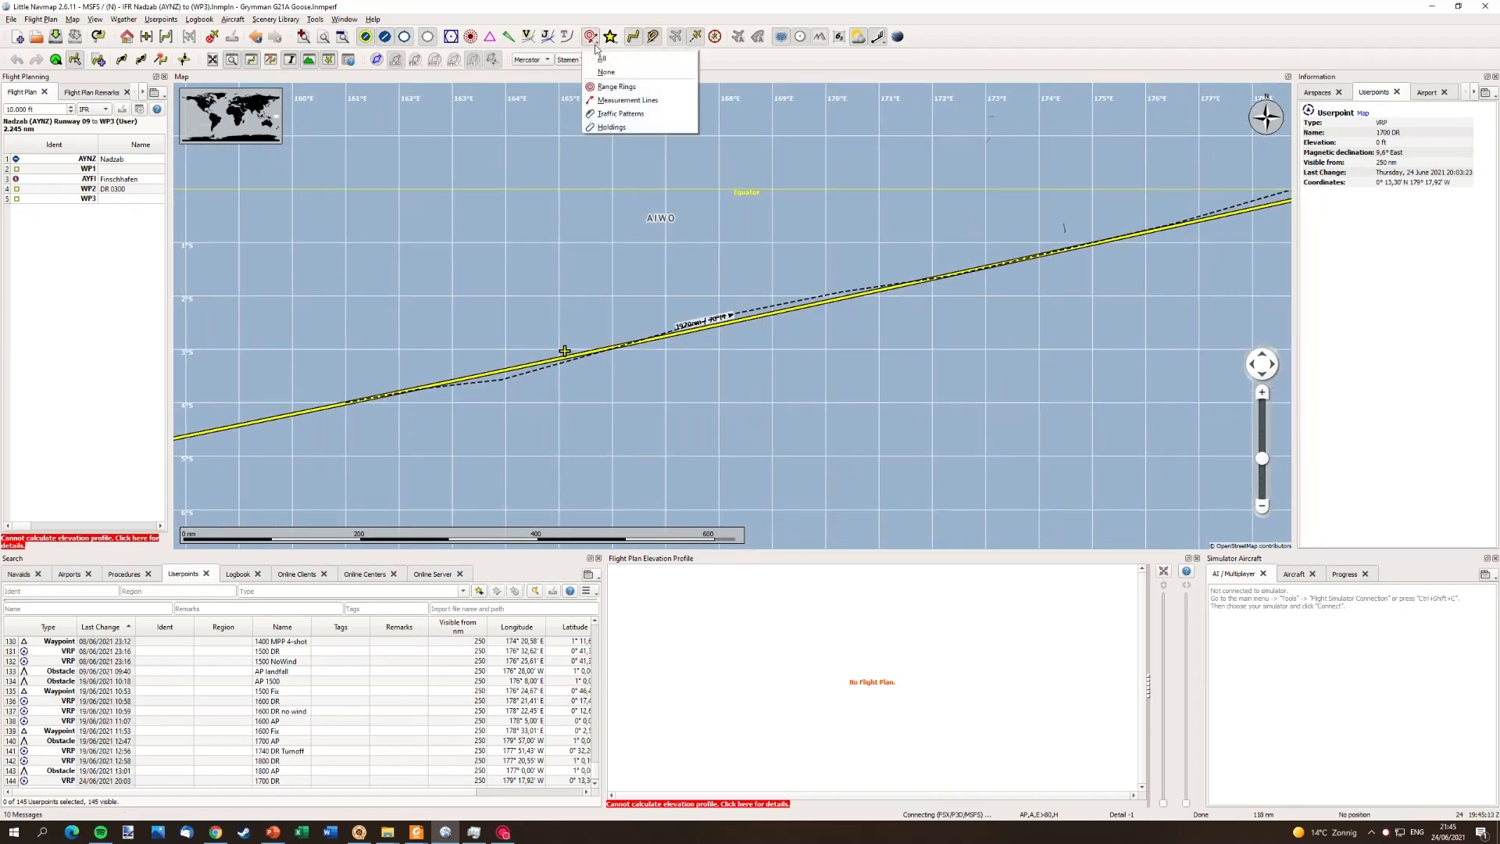
- Turn on Measurement Lines and bring up the list of userpoint types to display
click(602, 57)
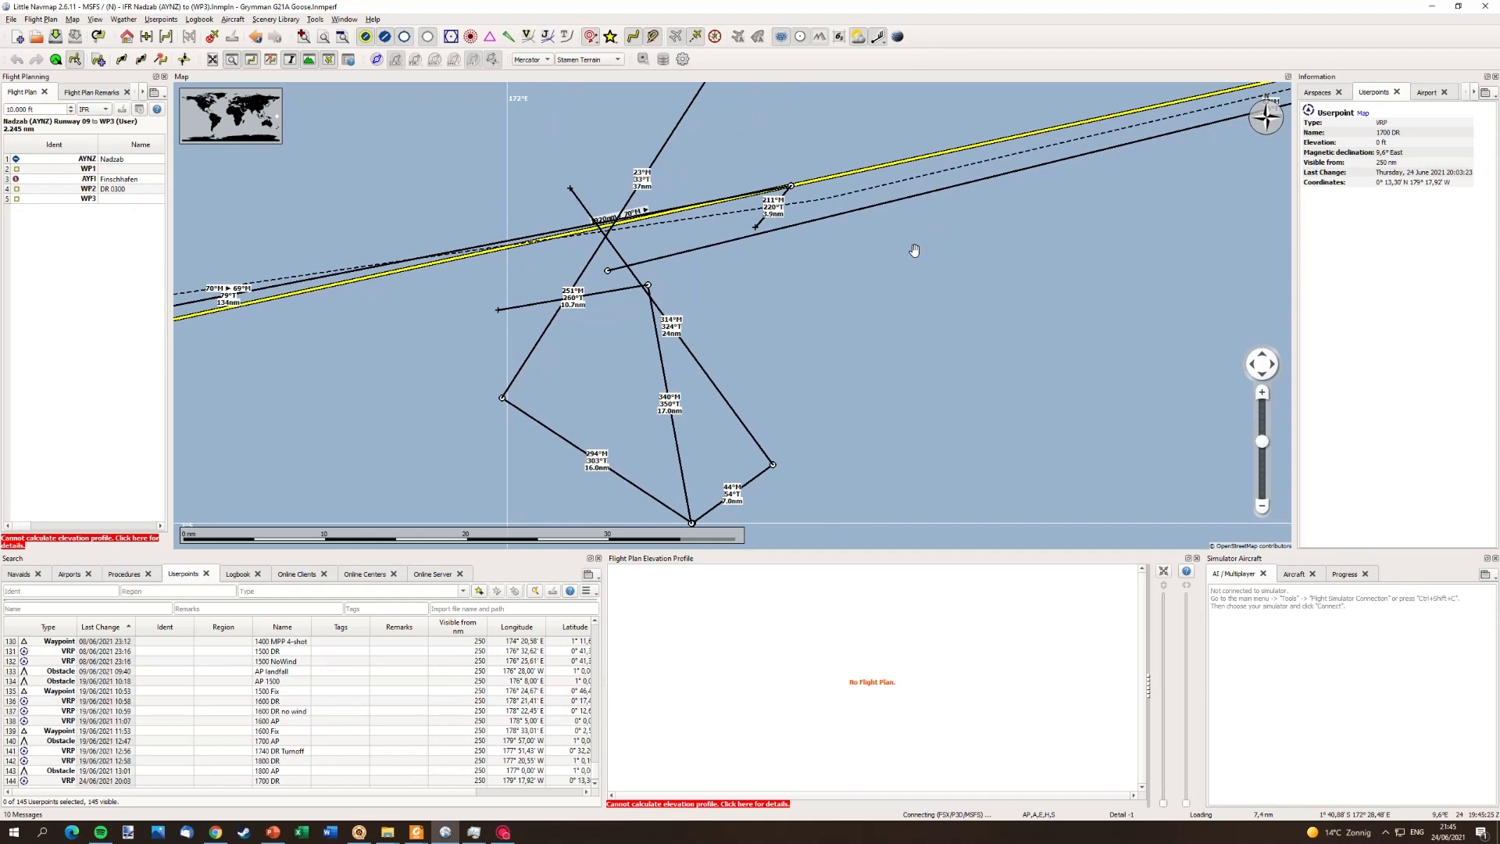
click(609, 36)
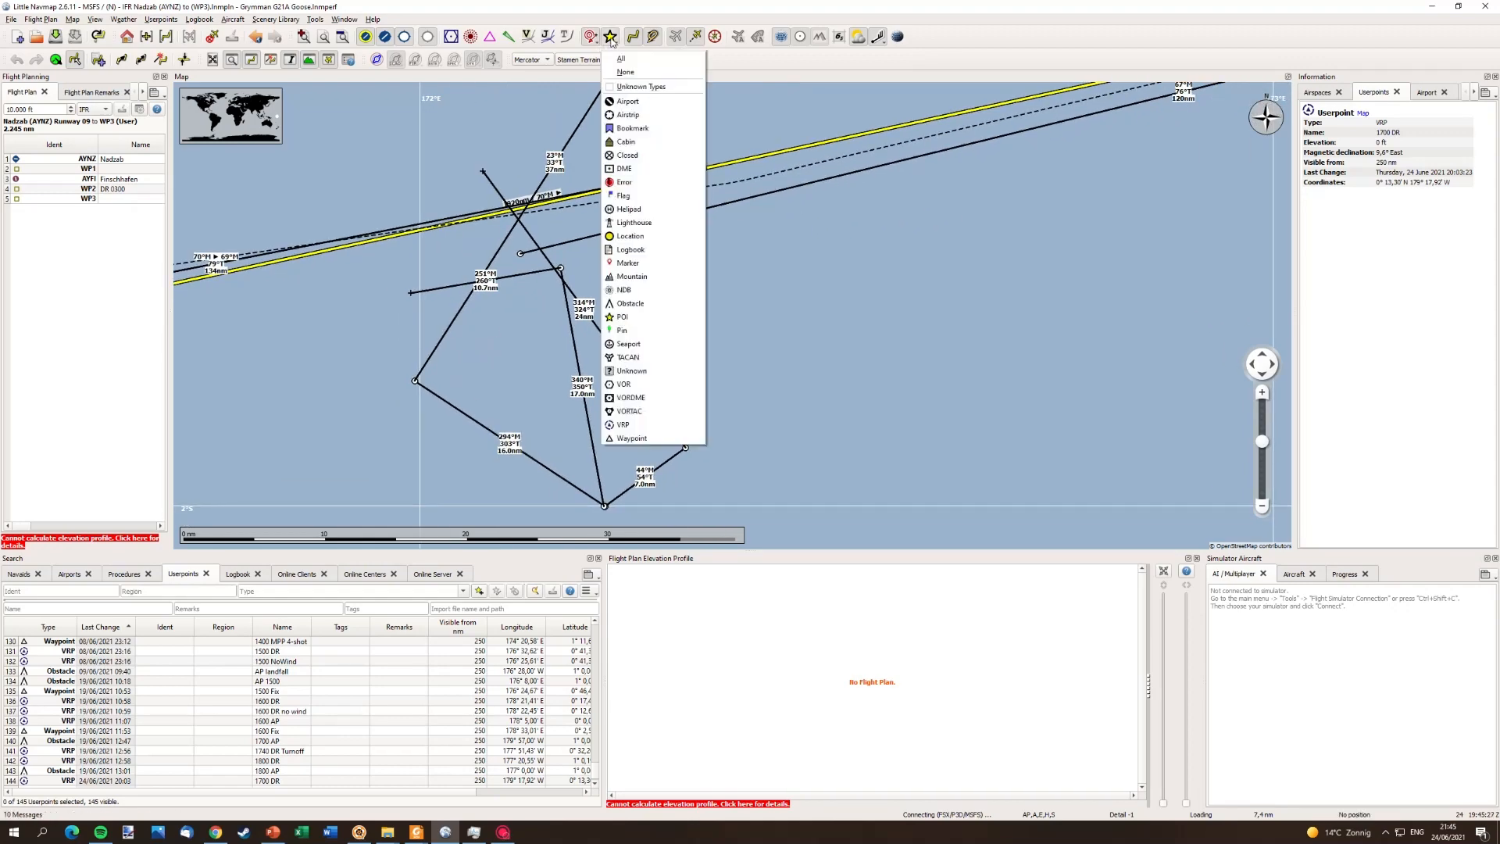